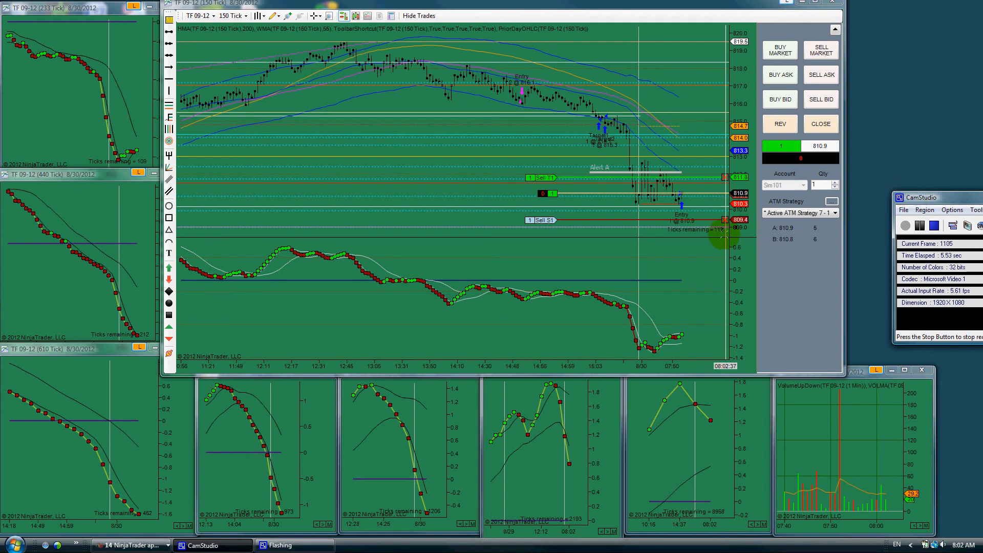
{"action": "mouse_move", "coordinate": [652, 197]}
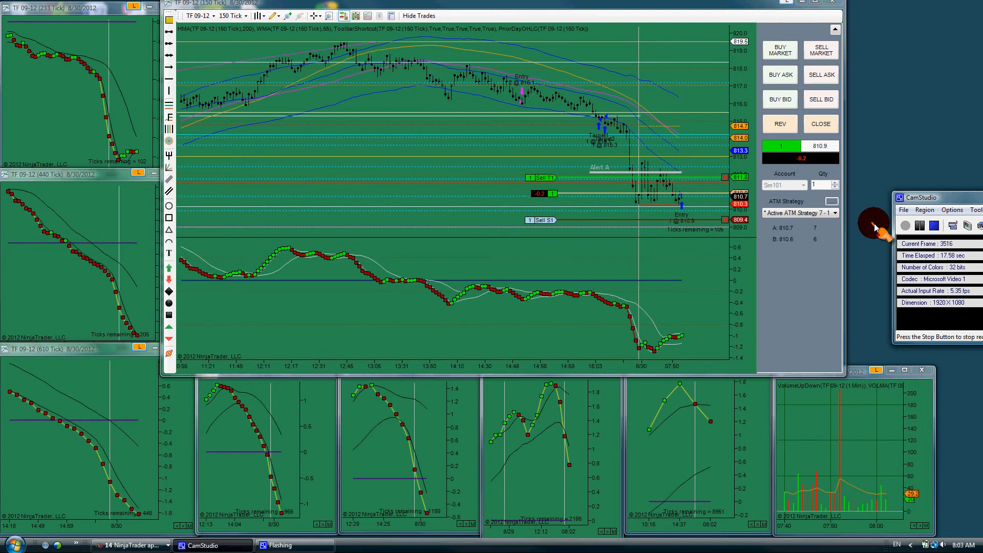
- Enter a one-contract long TF at 810.5 via BUY MARKET and raise the Sell T1 target
{"action": "left_click", "coordinate": [918, 225]}
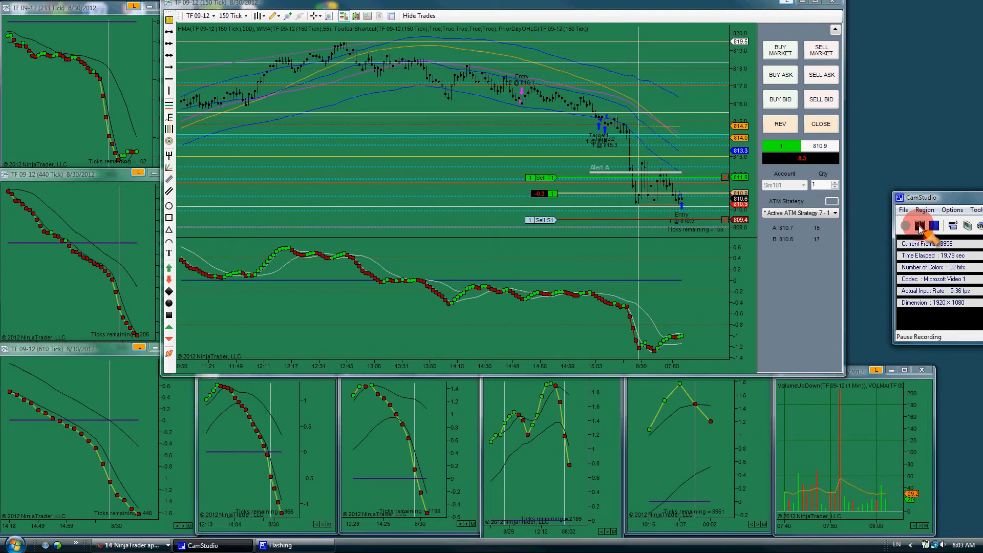
{"action": "left_click", "coordinate": [904, 226]}
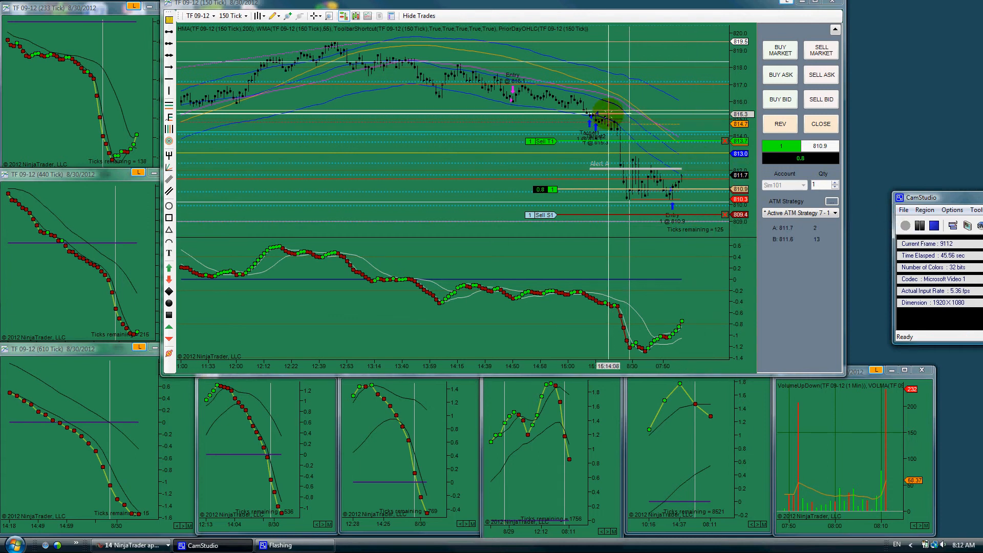
{"action": "mouse_move", "coordinate": [680, 138]}
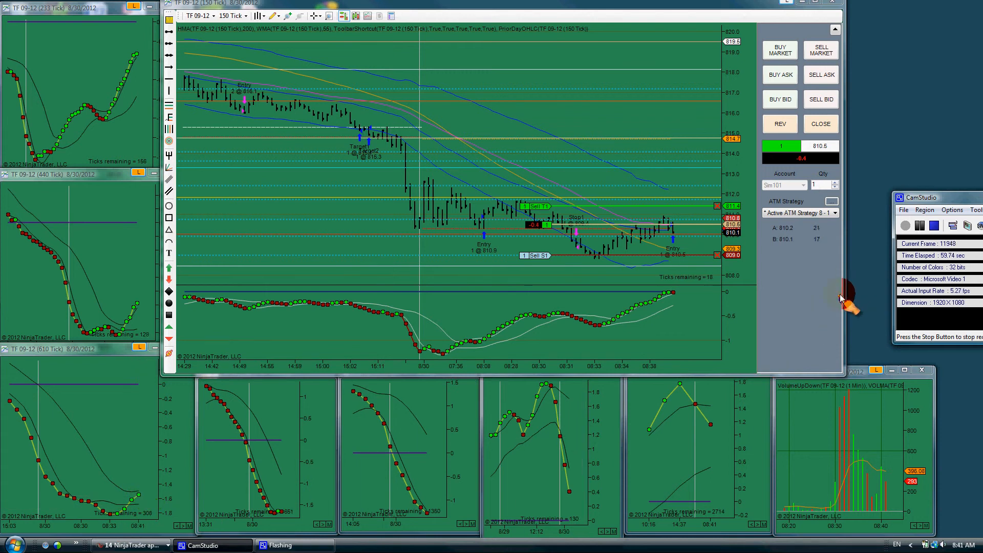
{"action": "mouse_move", "coordinate": [862, 260]}
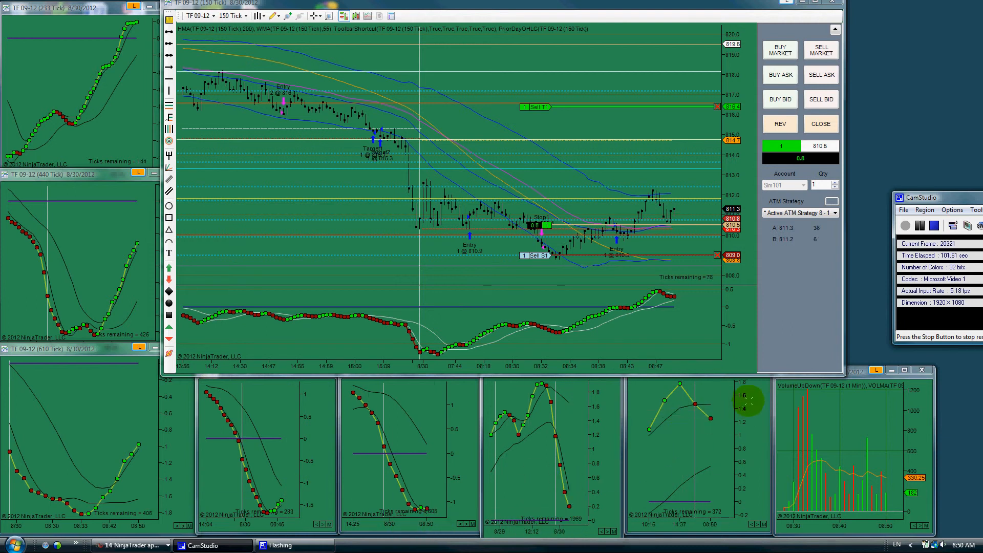
- Sell 2 TF contracts at market, opening a short at 808.3 with two ATM targets and stops
{"action": "left_click", "coordinate": [923, 225]}
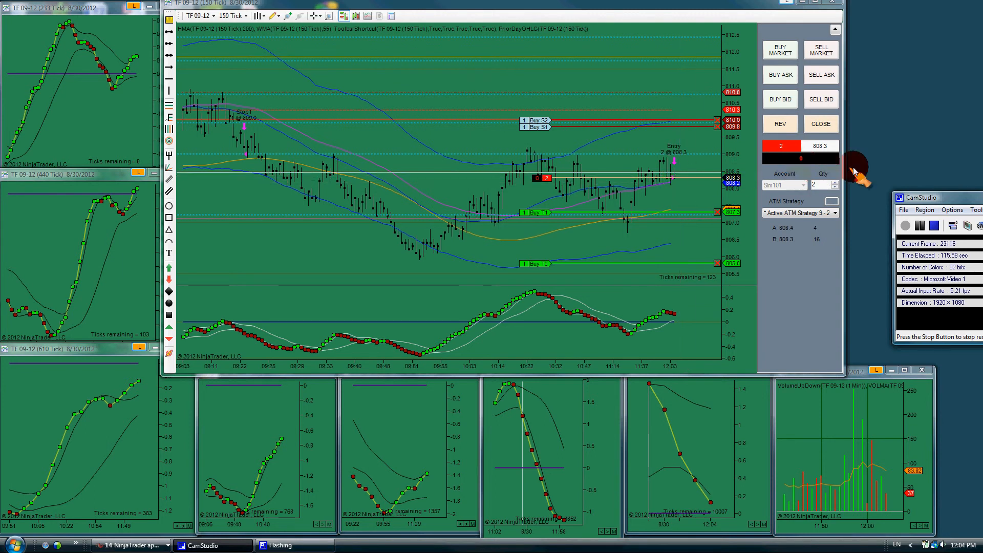
- After Target1 fills at 807.3, move the Buy S2 stop down to about 808.1
{"action": "left_click", "coordinate": [918, 225]}
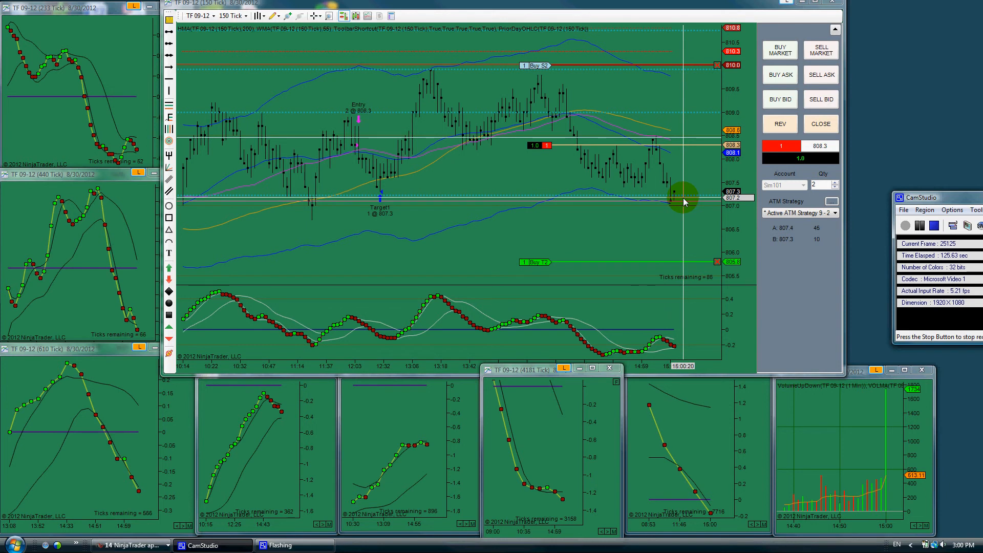
{"action": "mouse_move", "coordinate": [697, 201]}
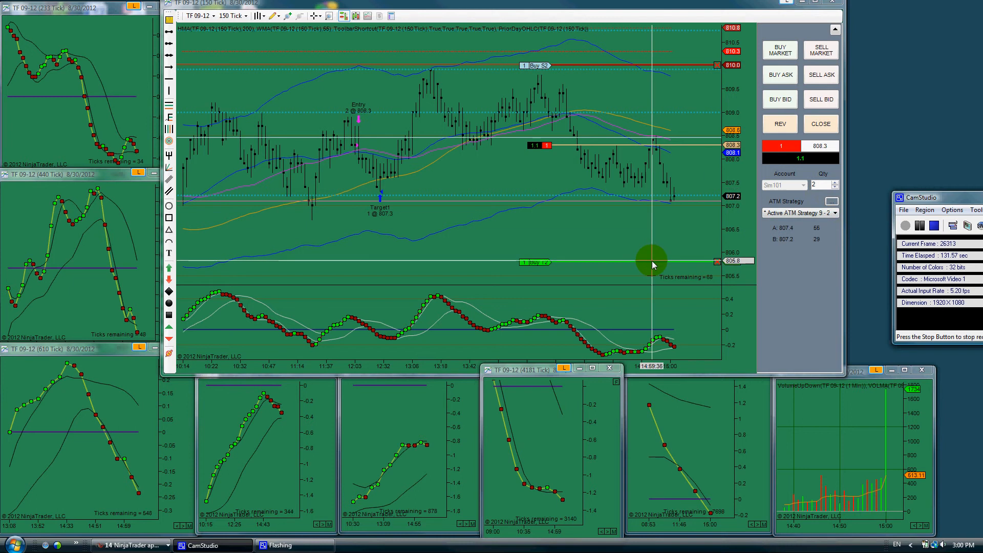
{"action": "mouse_move", "coordinate": [875, 232]}
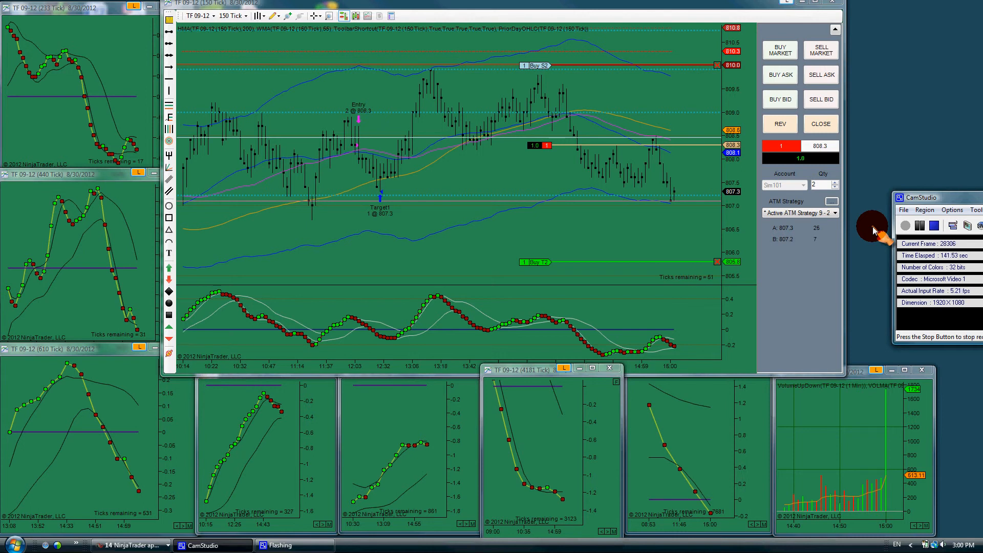
{"action": "left_click", "coordinate": [919, 225]}
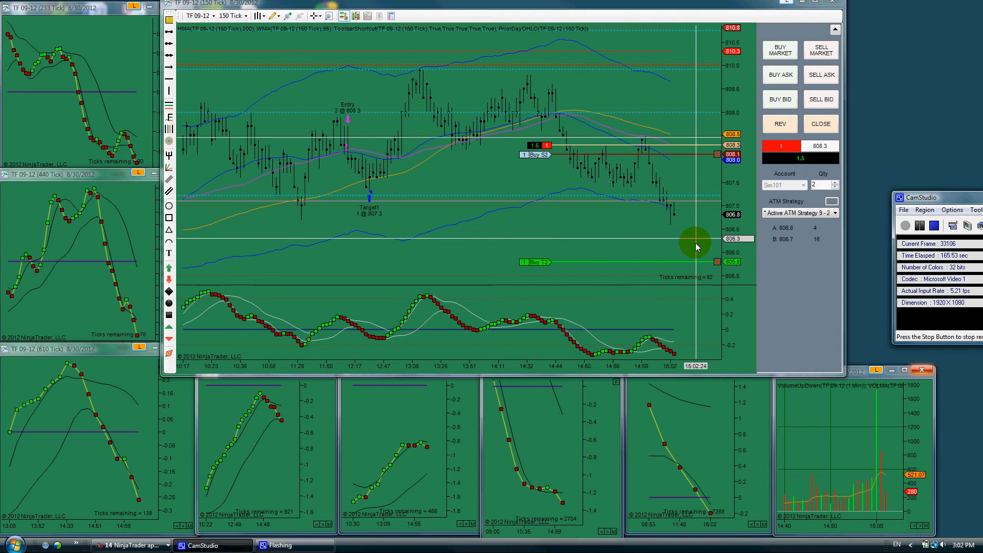
{"action": "mouse_move", "coordinate": [739, 319]}
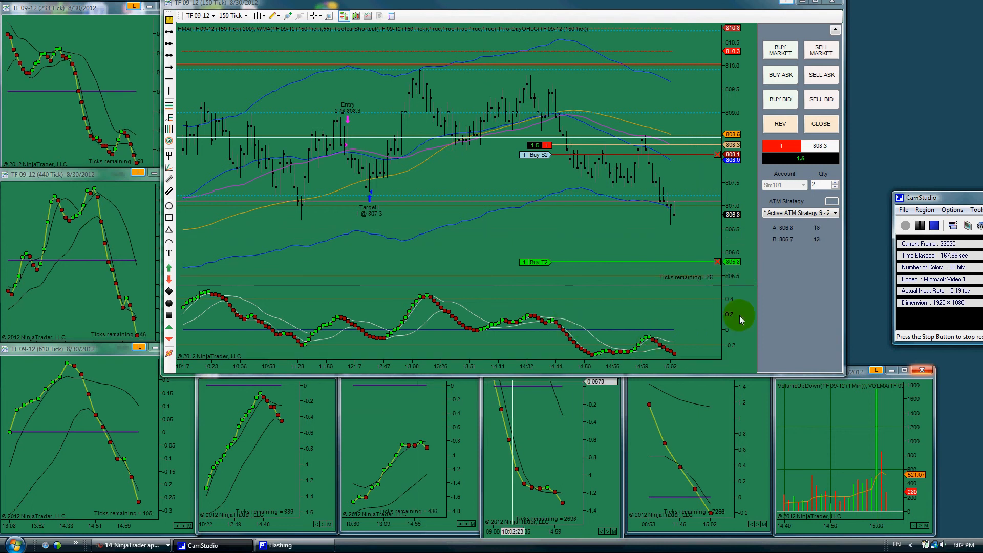
{"action": "mouse_move", "coordinate": [808, 301]}
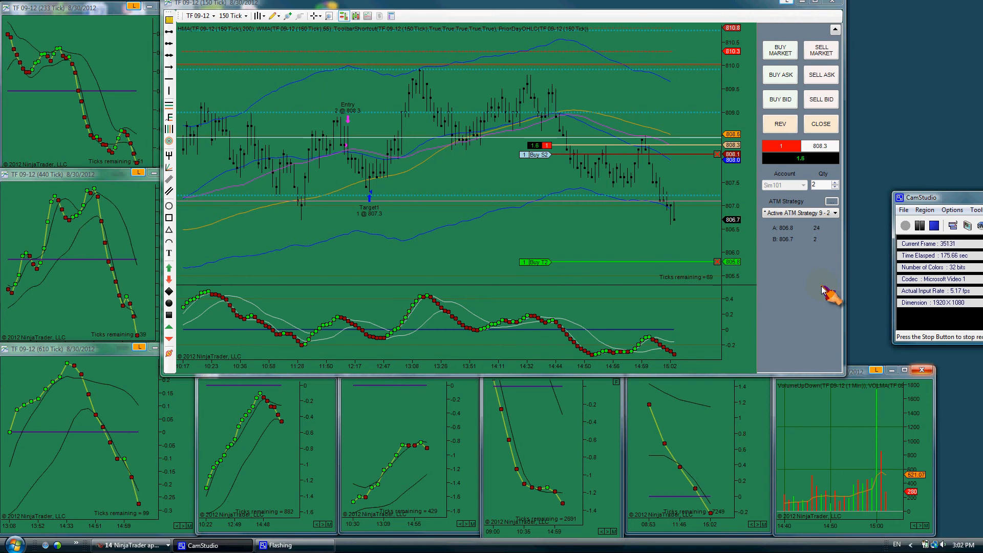
- Let the Buy T2 target fill at 806.8 so the chart trader shows FLAT
{"action": "left_click", "coordinate": [921, 225]}
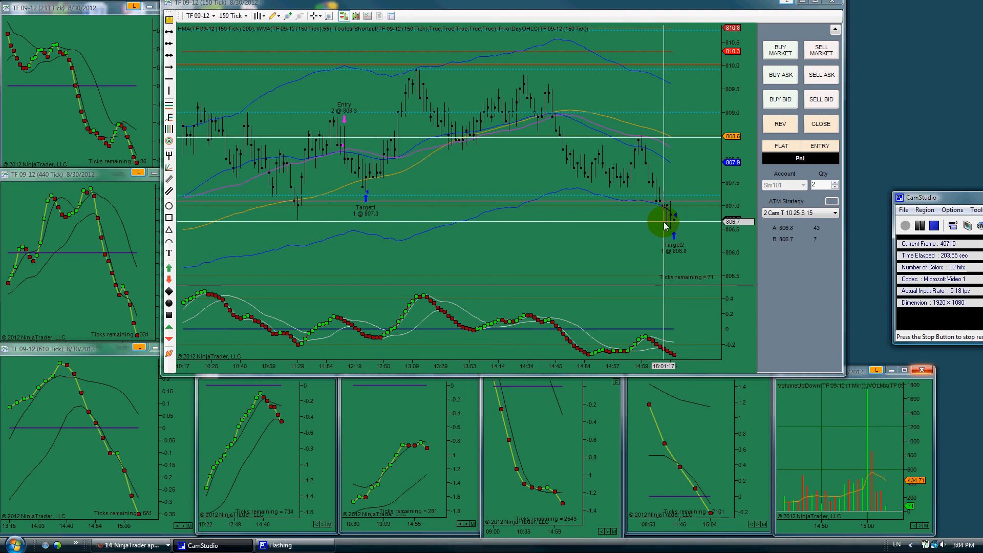
{"action": "mouse_move", "coordinate": [567, 150]}
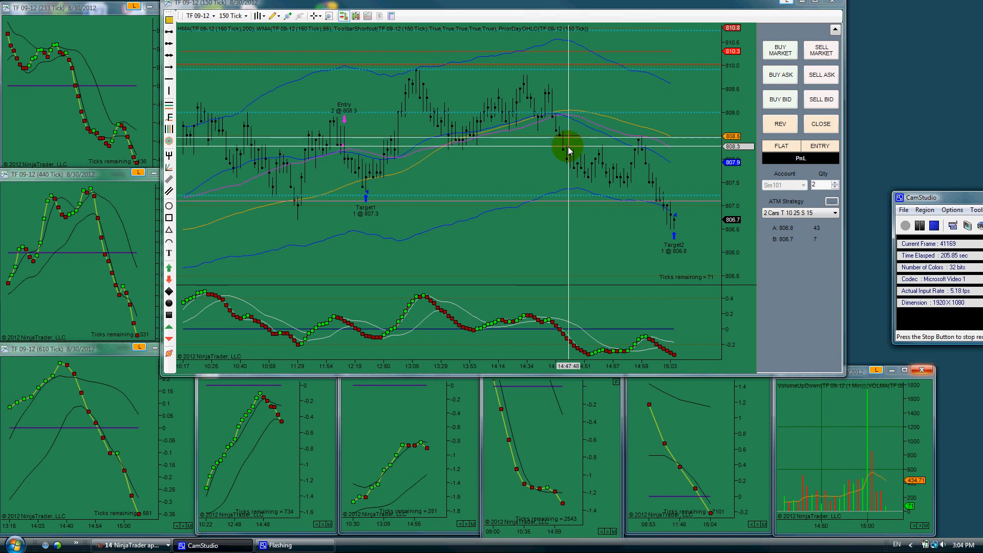
{"action": "mouse_move", "coordinate": [585, 225]}
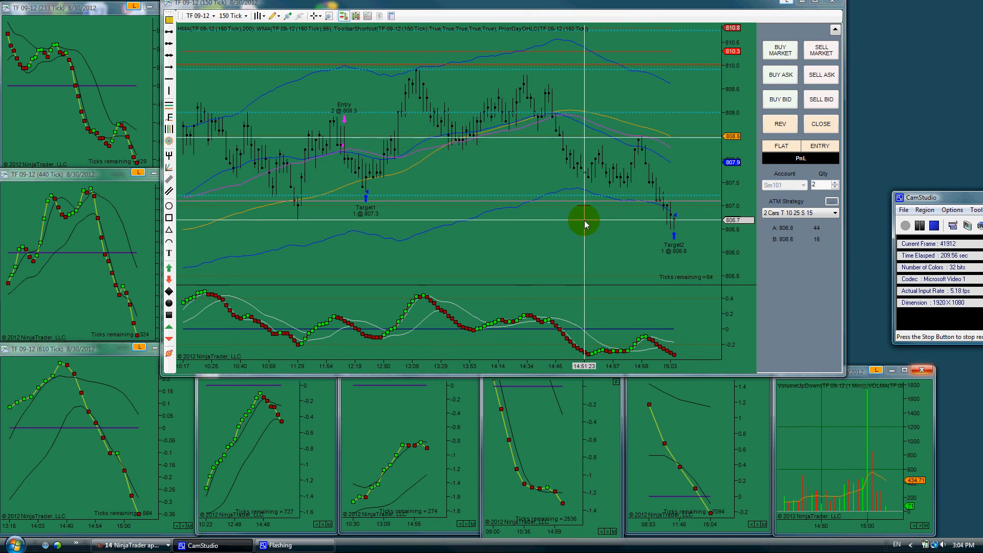
{"action": "mouse_move", "coordinate": [619, 216]}
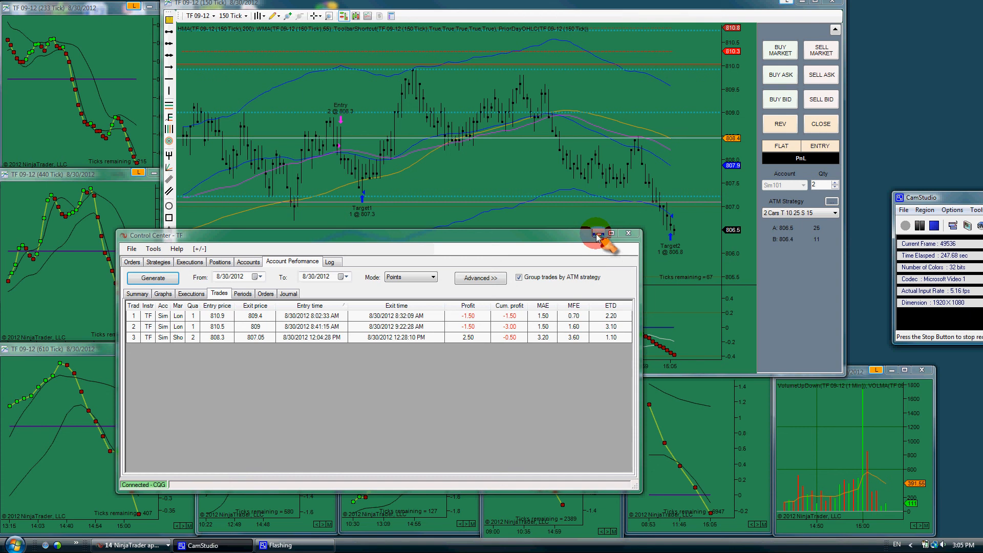
{"action": "mouse_move", "coordinate": [599, 234]}
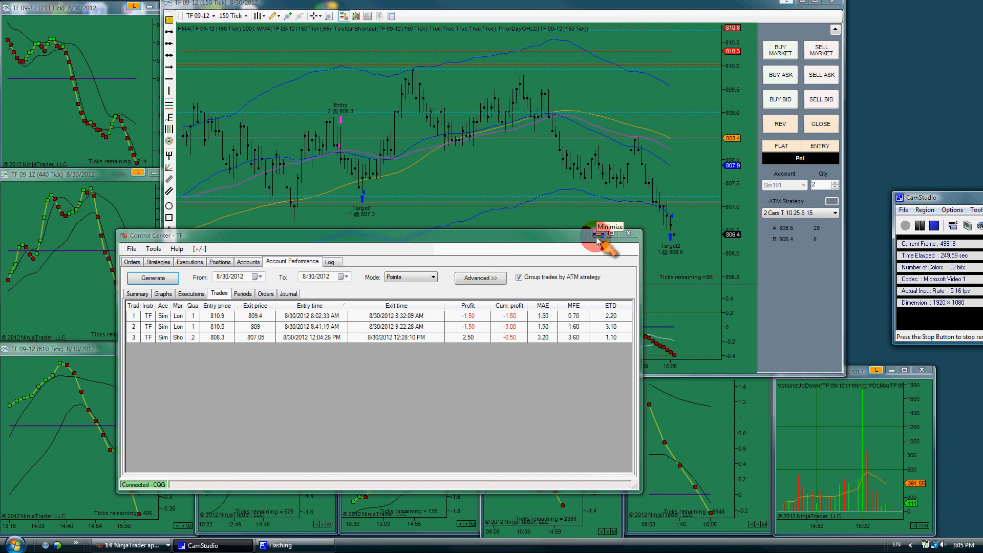